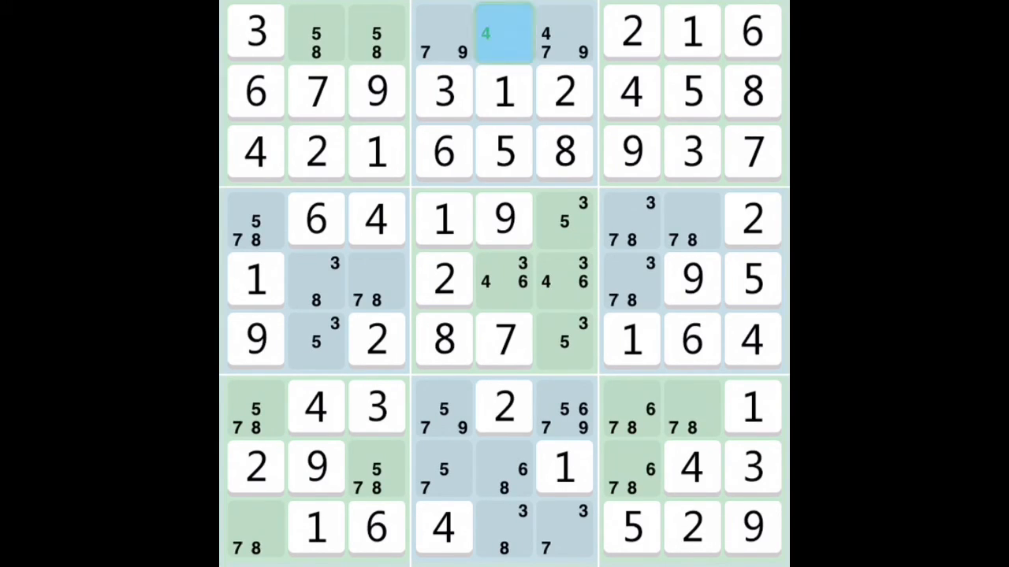
- Erase all pencil marks from the board and highlight every 1
{"action": "left_click", "coordinate": [502, 33]}
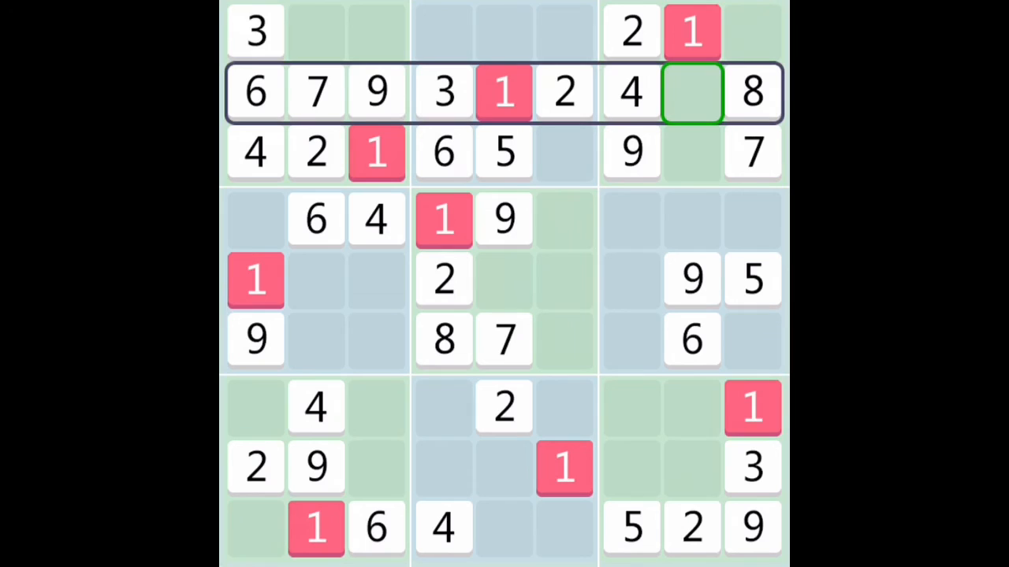
- Highlight all 4s, enable notes mode, and pencil candidate digits into empty cells
{"action": "left_click", "coordinate": [315, 409]}
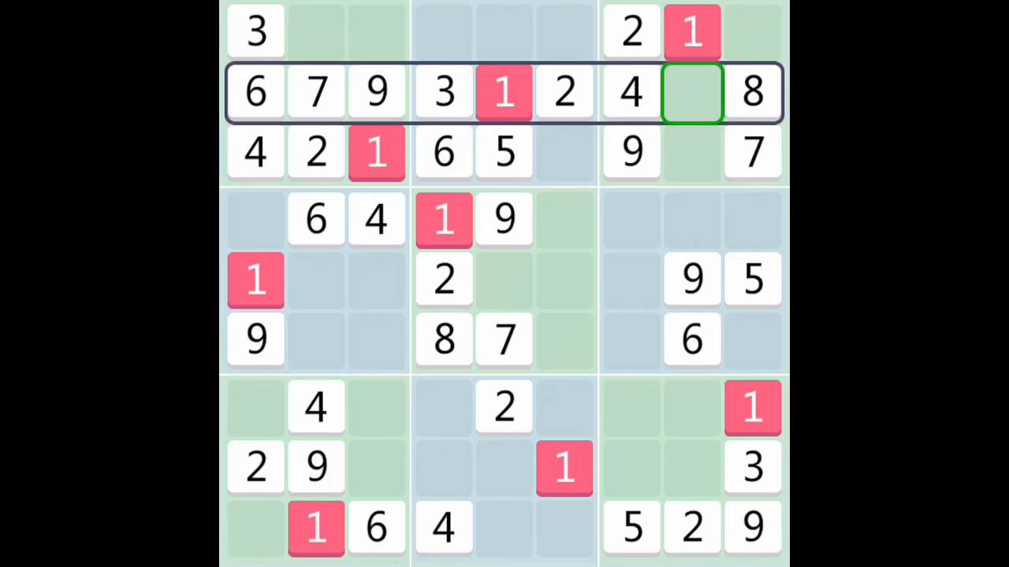
{"action": "left_click", "coordinate": [503, 219]}
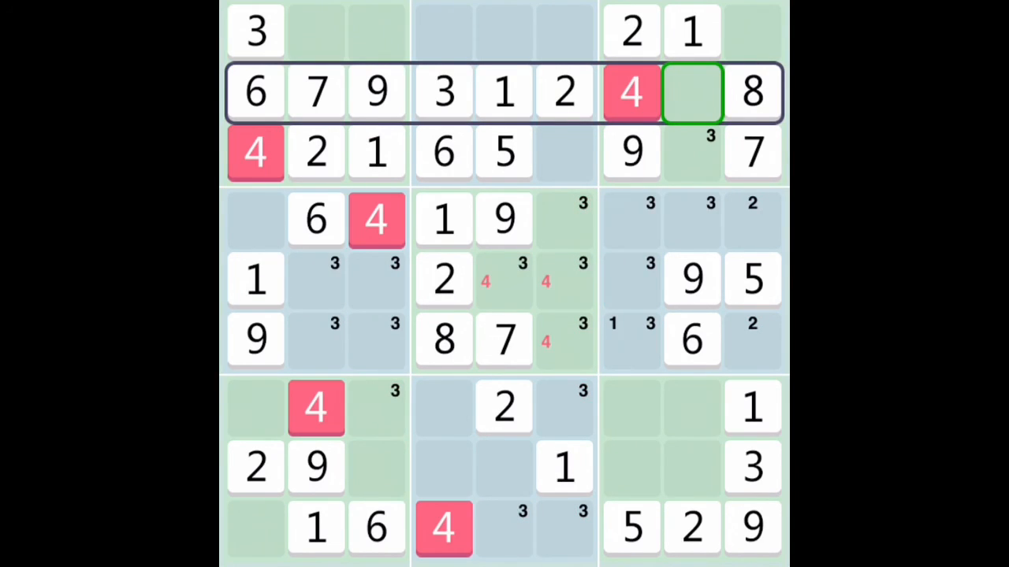
{"action": "left_click", "coordinate": [630, 468]}
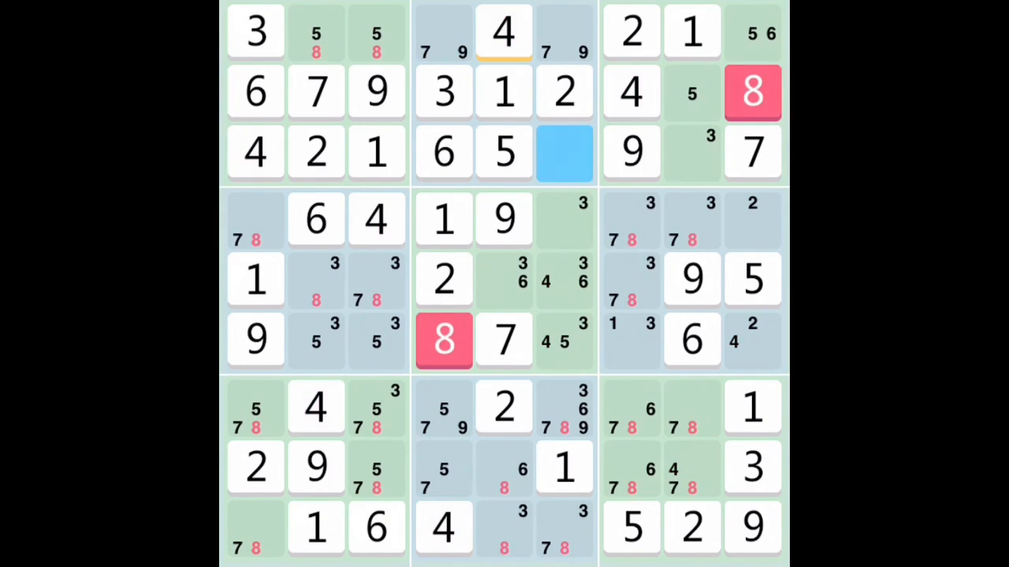
- Pencil candidates into the remaining empty cells, place 4 in row 1 column 5, and highlight the 8s
{"action": "left_click", "coordinate": [563, 152]}
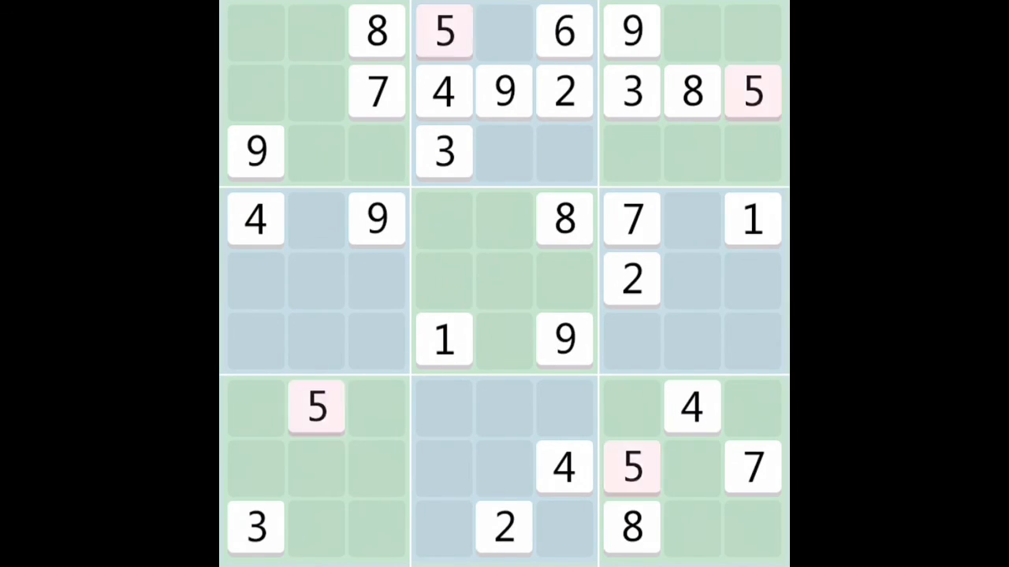
- Start a new puzzle and tap a 5 to highlight every 5
{"action": "left_click", "coordinate": [315, 408]}
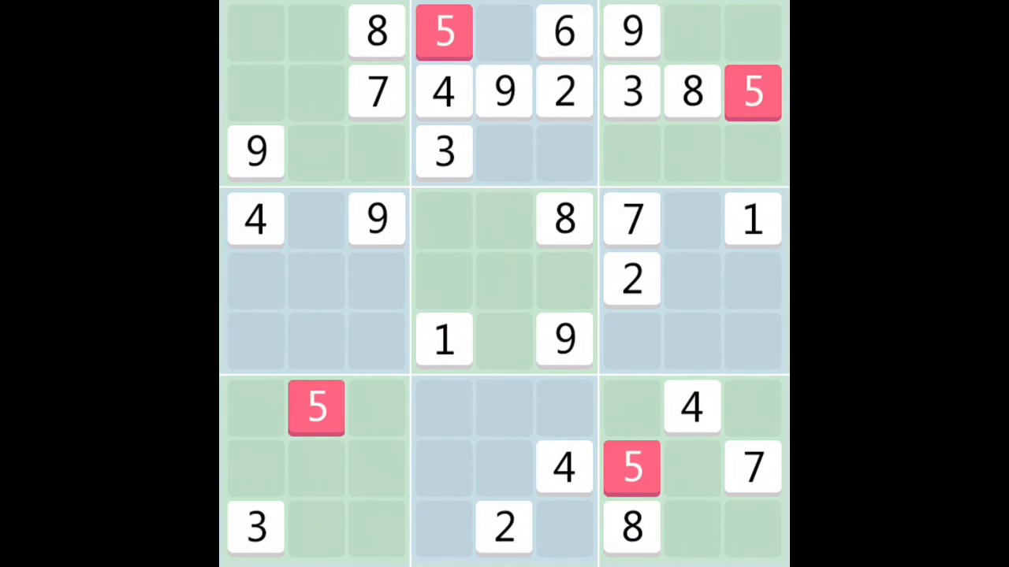